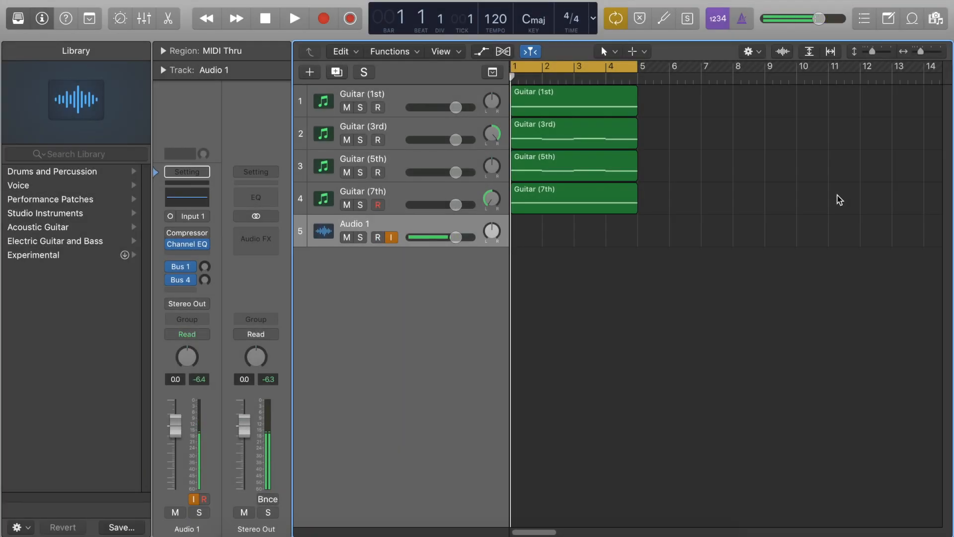
Play back the guitar parts to audition the Aux 3 channel
left_click(378, 237)
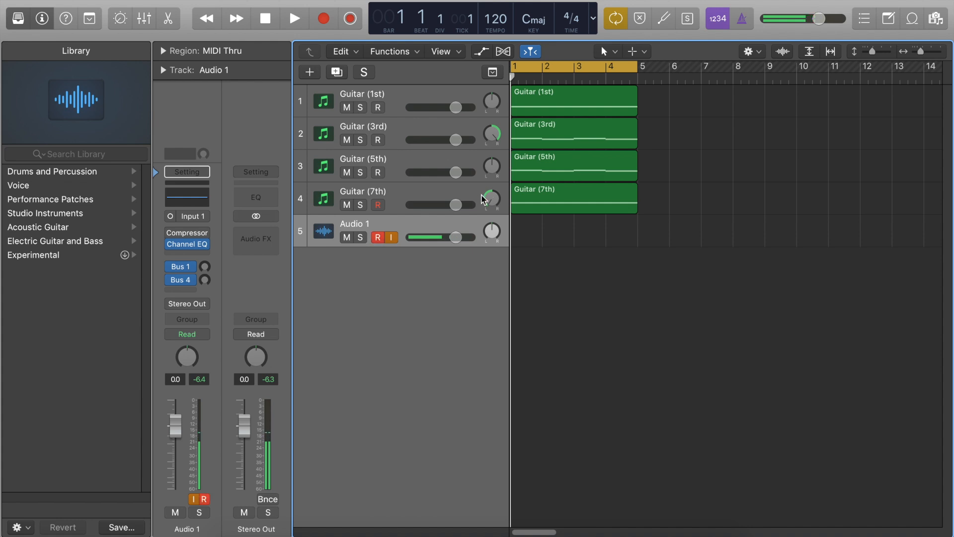
mouse_move(492, 199)
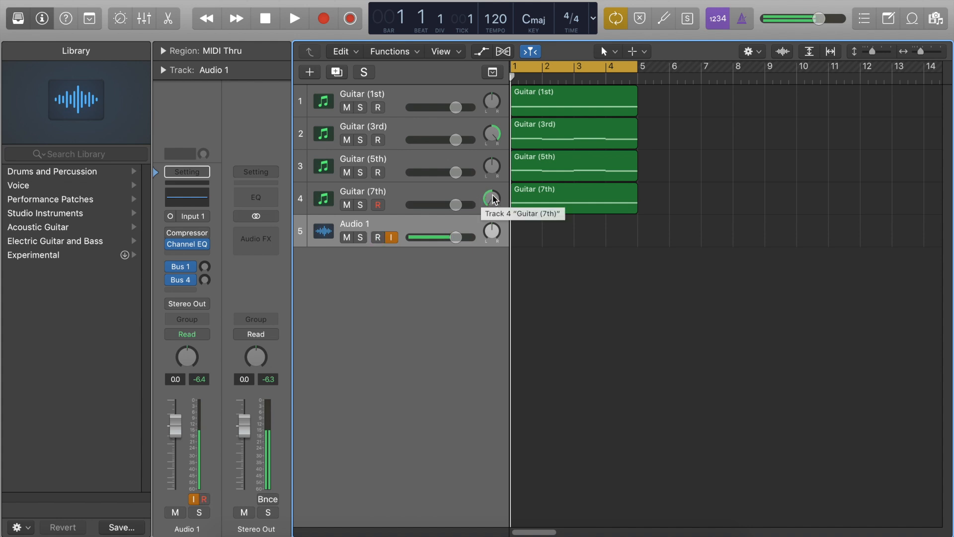
mouse_move(492, 199)
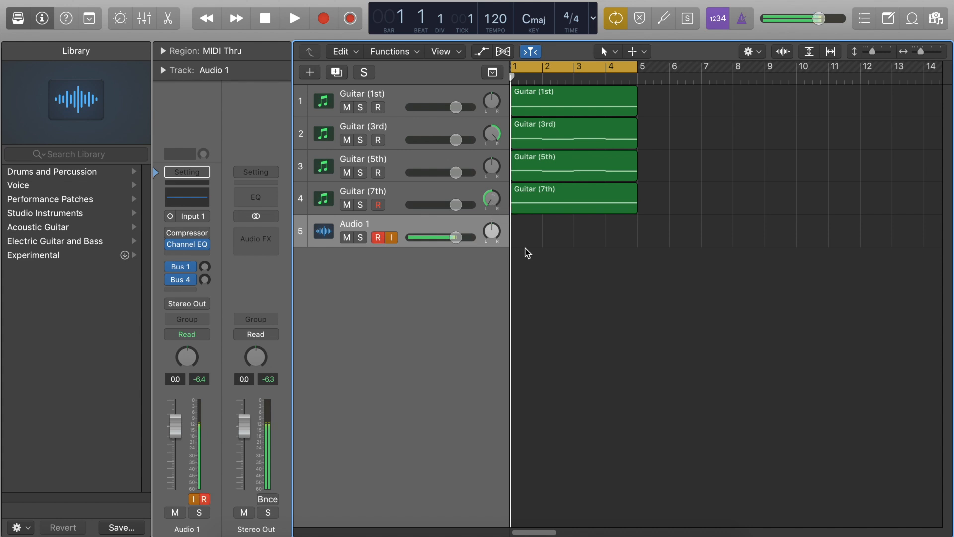
left_click(378, 238)
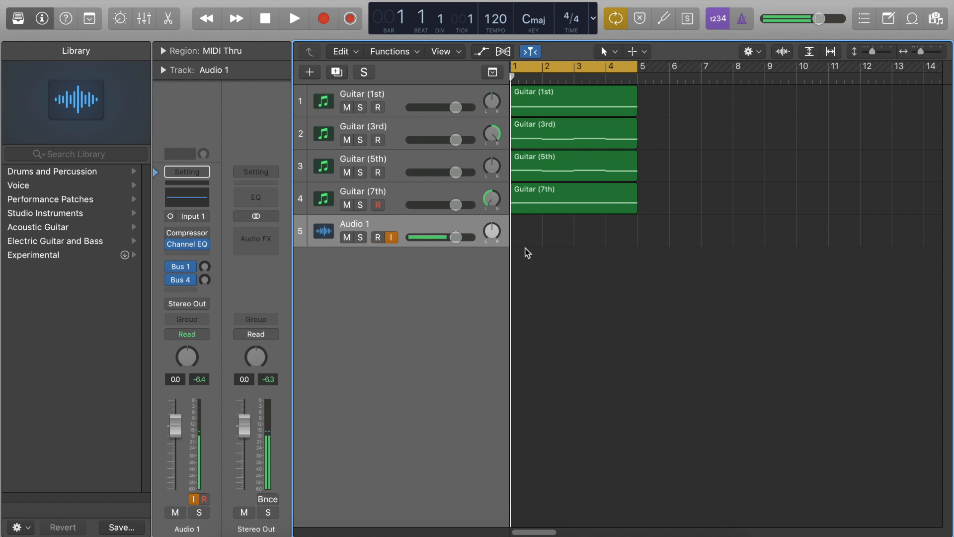
mouse_move(543, 252)
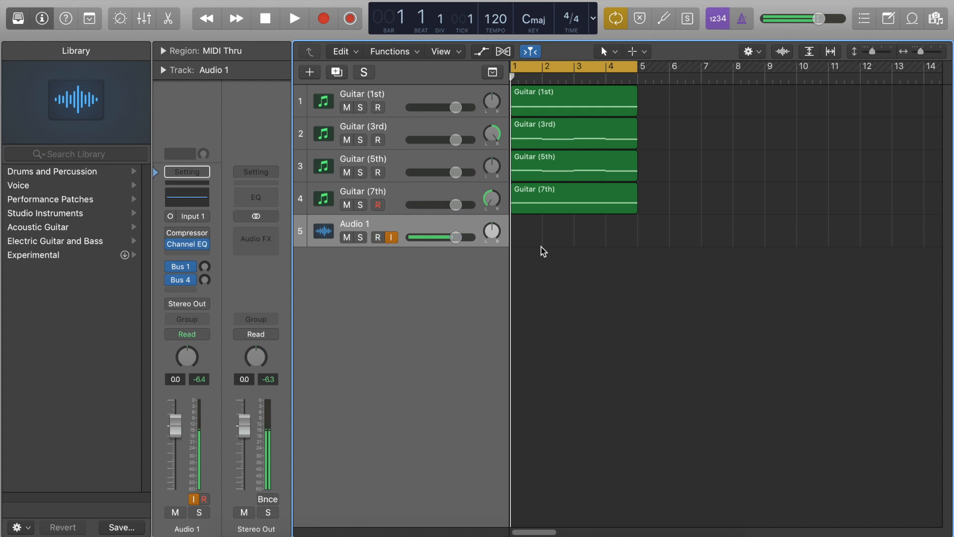
left_click(378, 236)
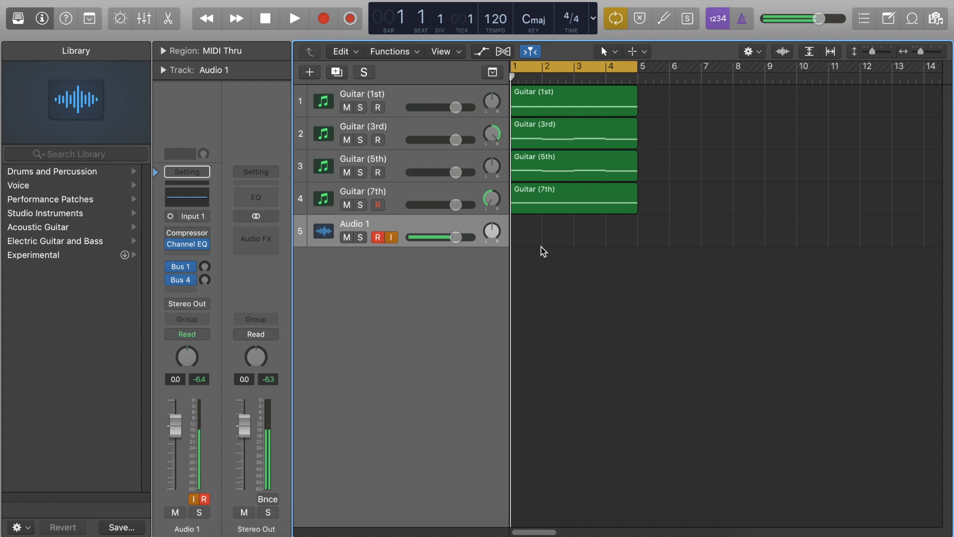
left_click(378, 237)
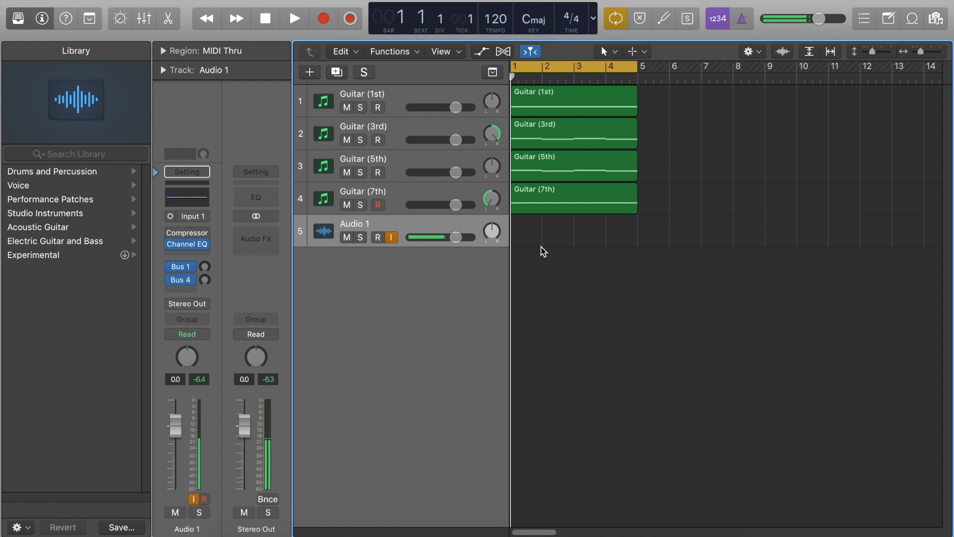
mouse_move(559, 240)
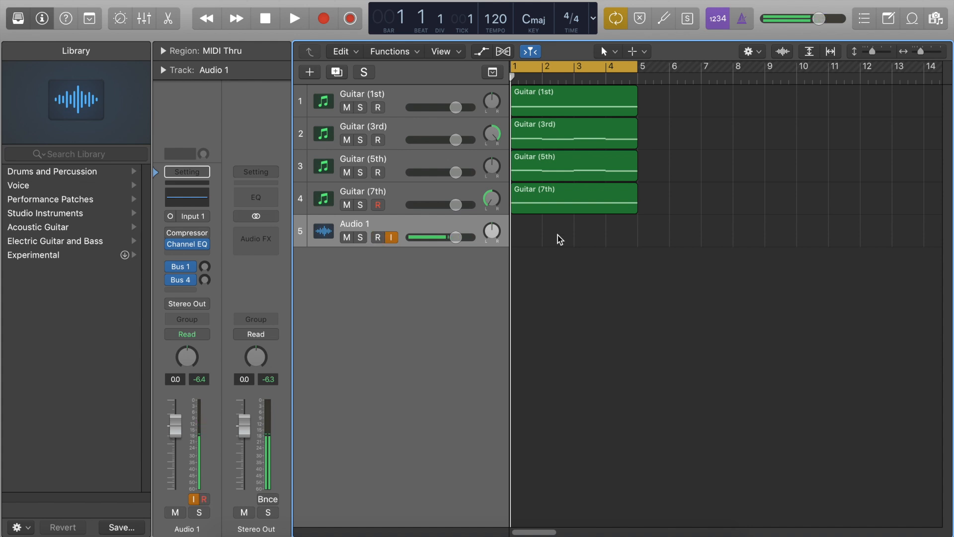
left_click(378, 237)
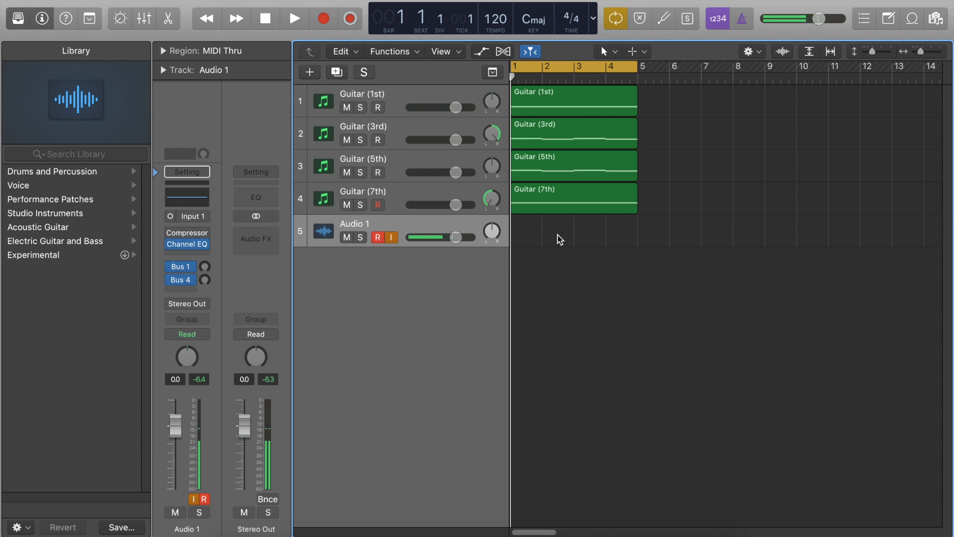
left_click(377, 238)
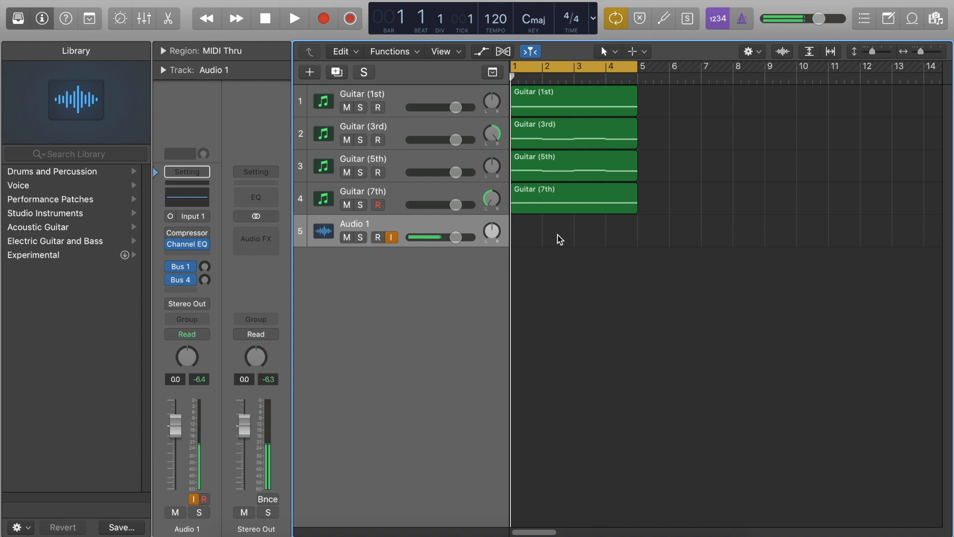
left_click(378, 237)
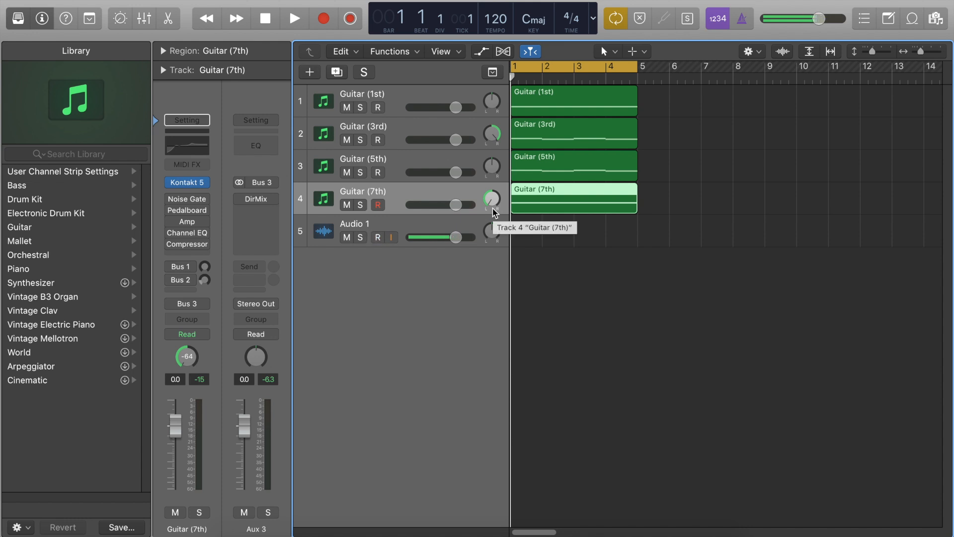
mouse_move(500, 215)
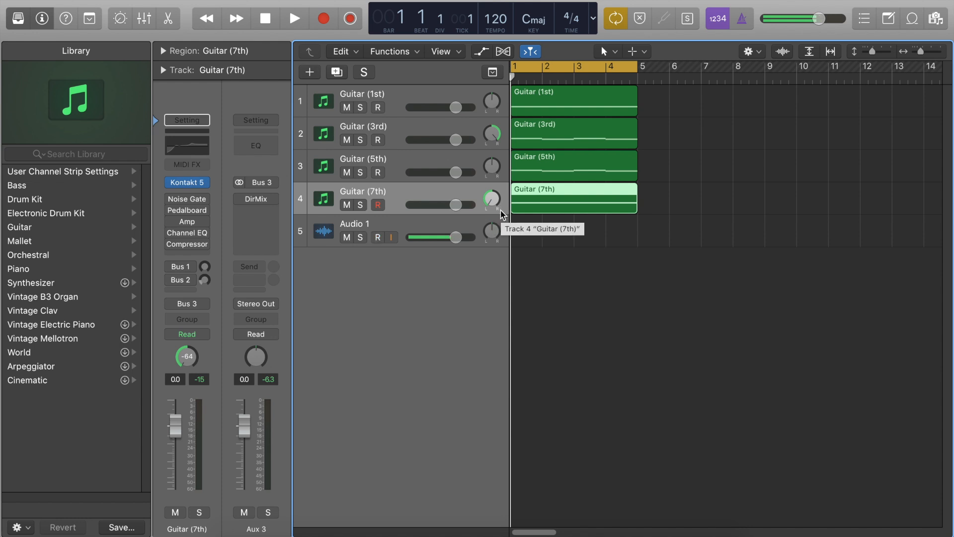
left_click(378, 237)
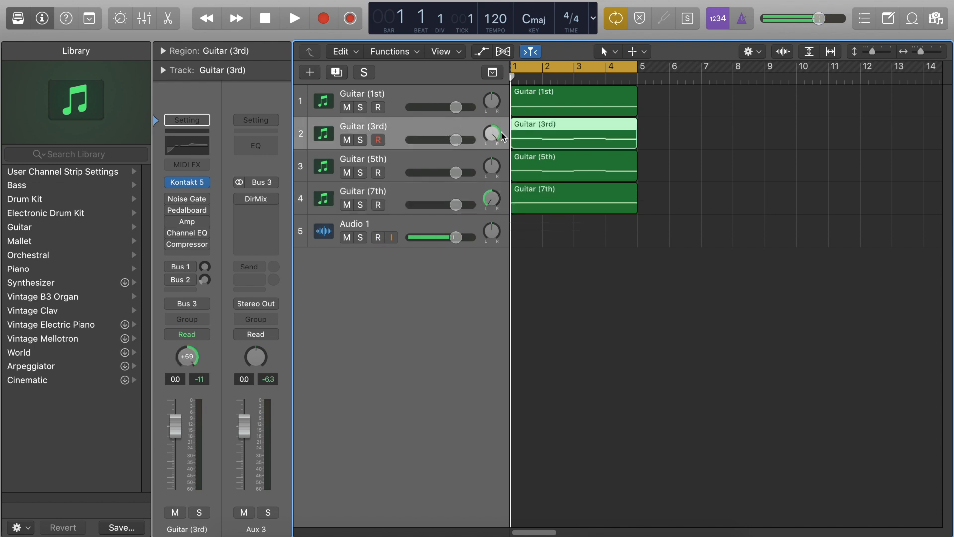
left_click(378, 237)
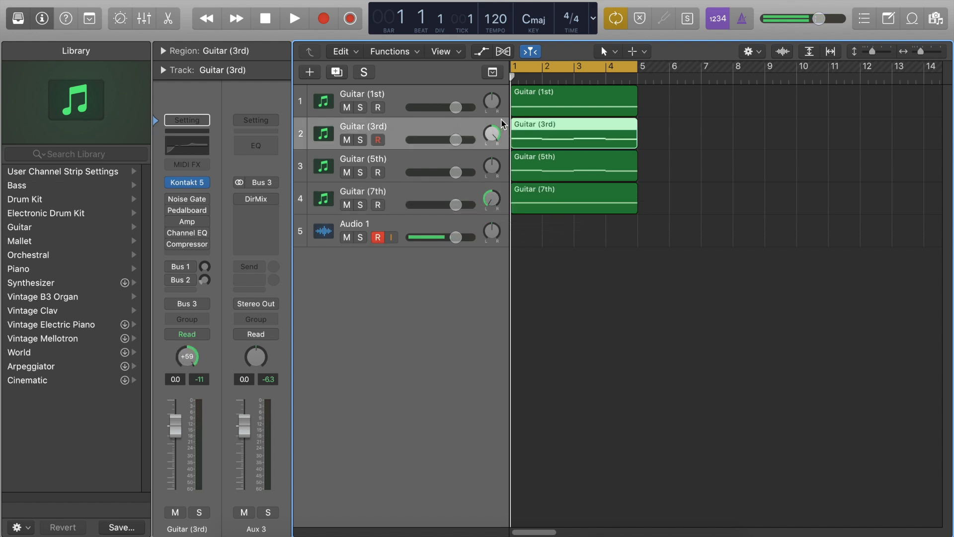
mouse_move(502, 125)
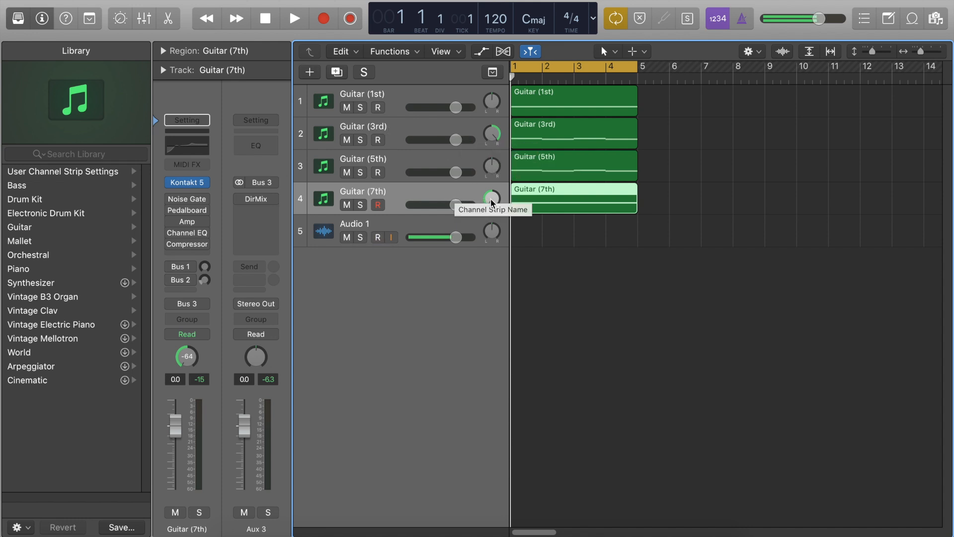
mouse_move(389, 227)
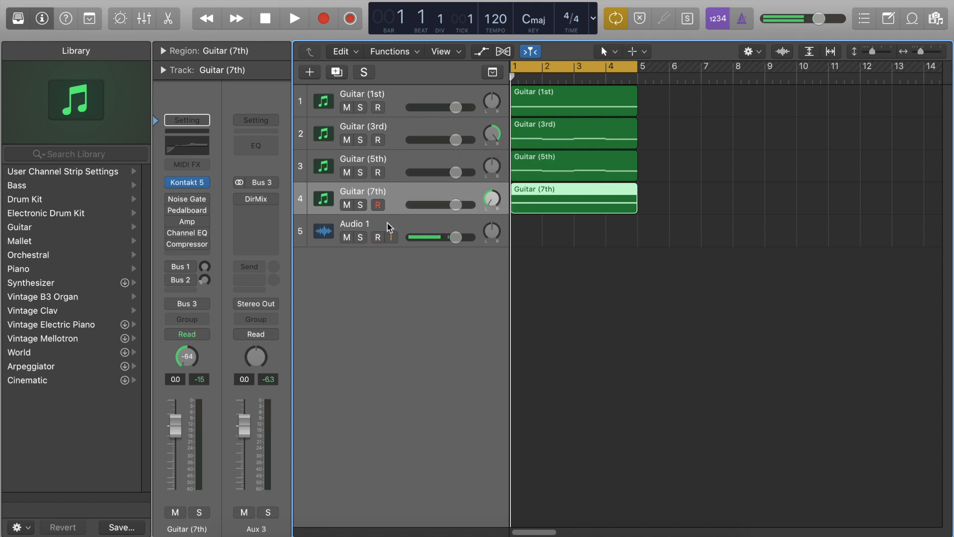
left_click(377, 238)
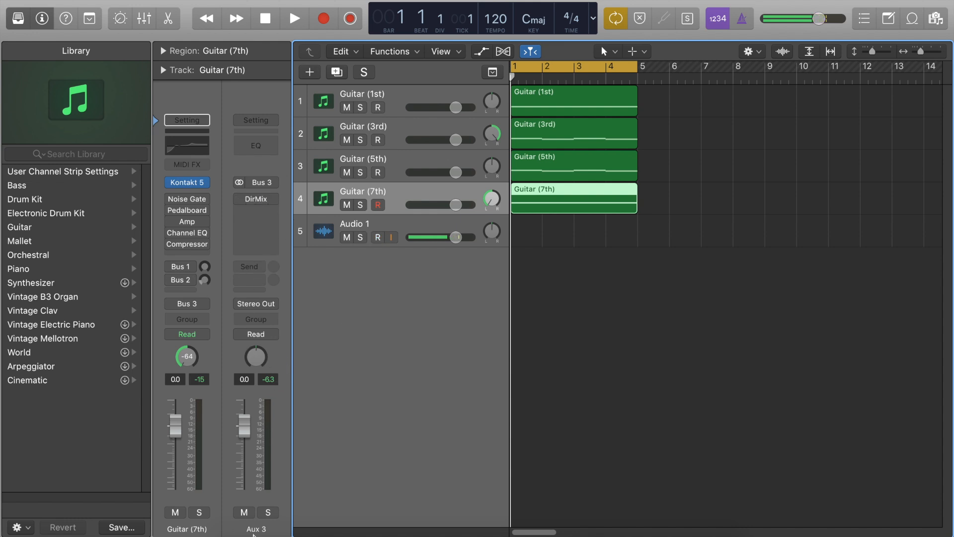
left_click(378, 238)
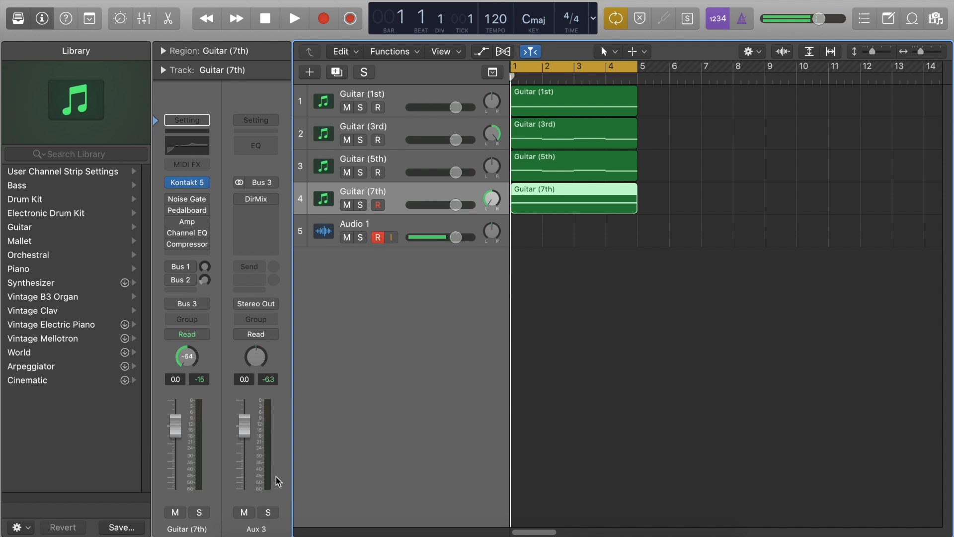
mouse_move(279, 423)
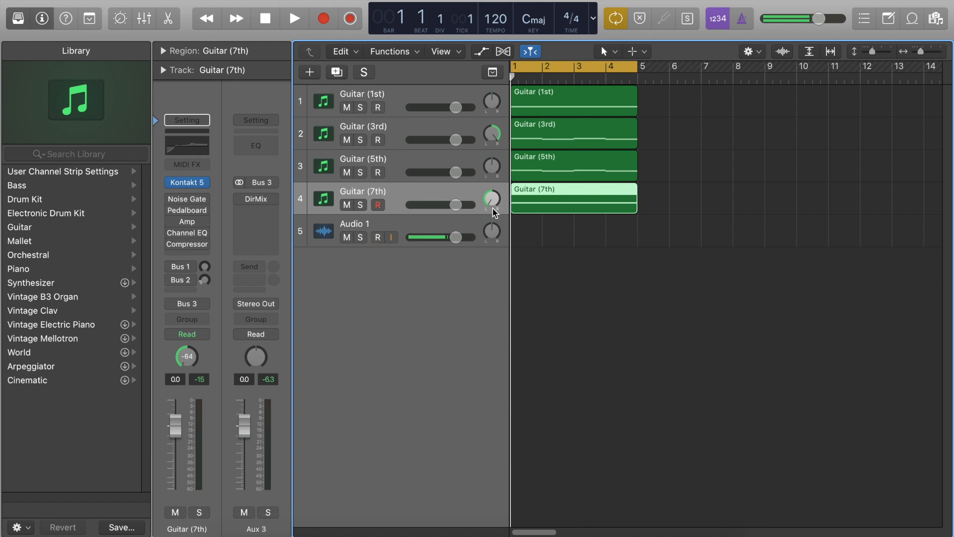
left_click(378, 237)
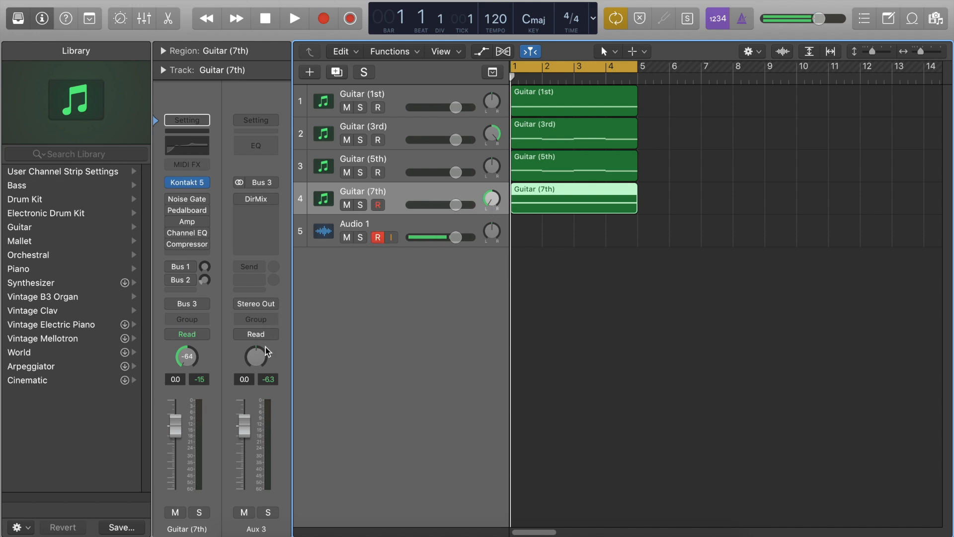
mouse_move(256, 370)
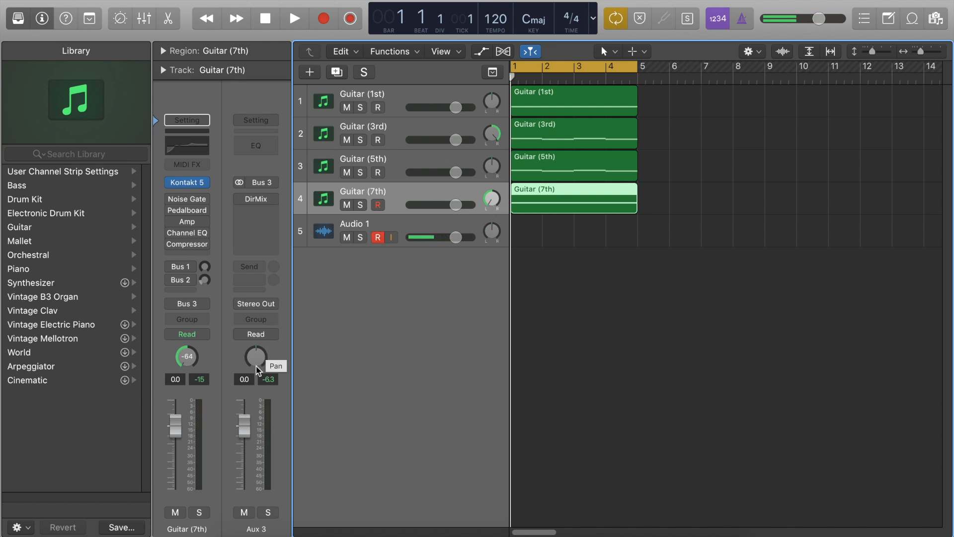
Bring the Aux 3 pan back near centre to +1 and stop playback
left_click(294, 18)
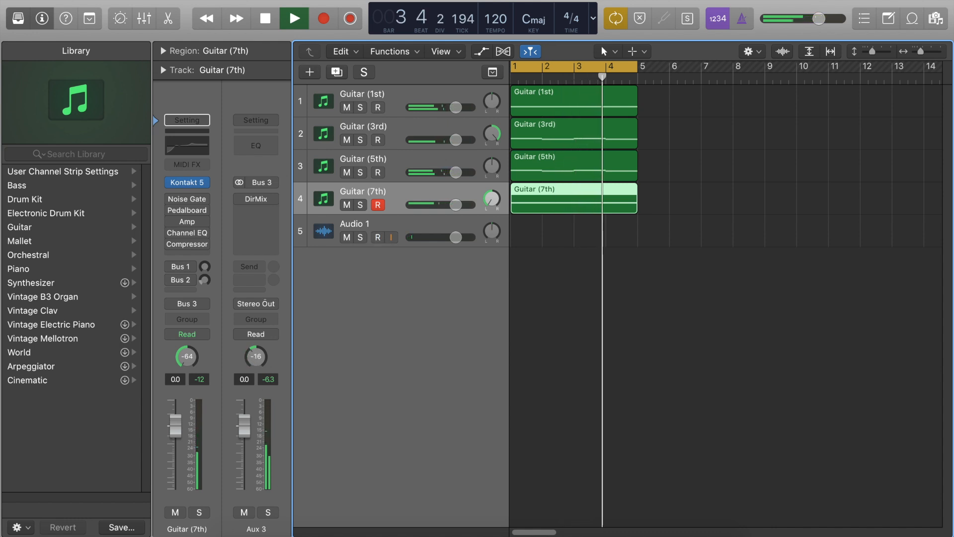
left_click(294, 18)
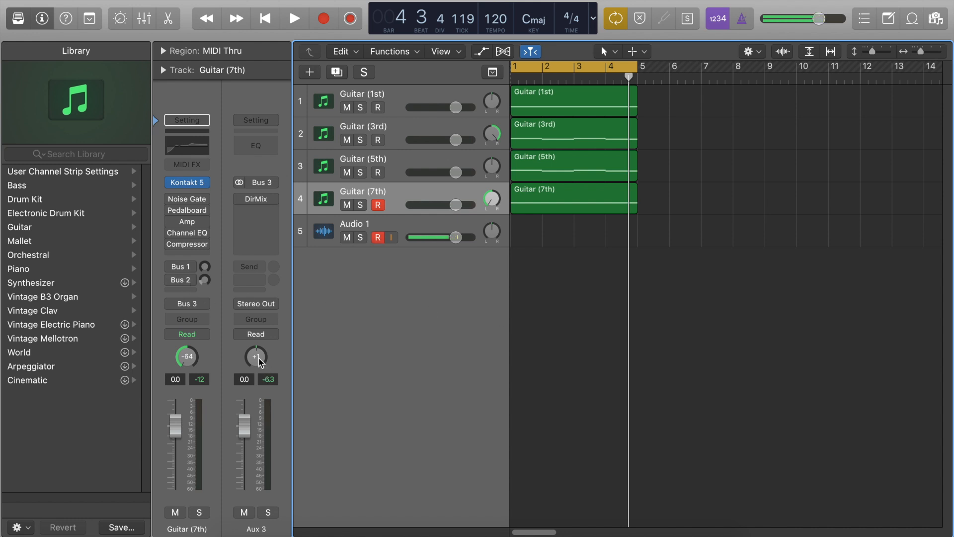
left_click(378, 238)
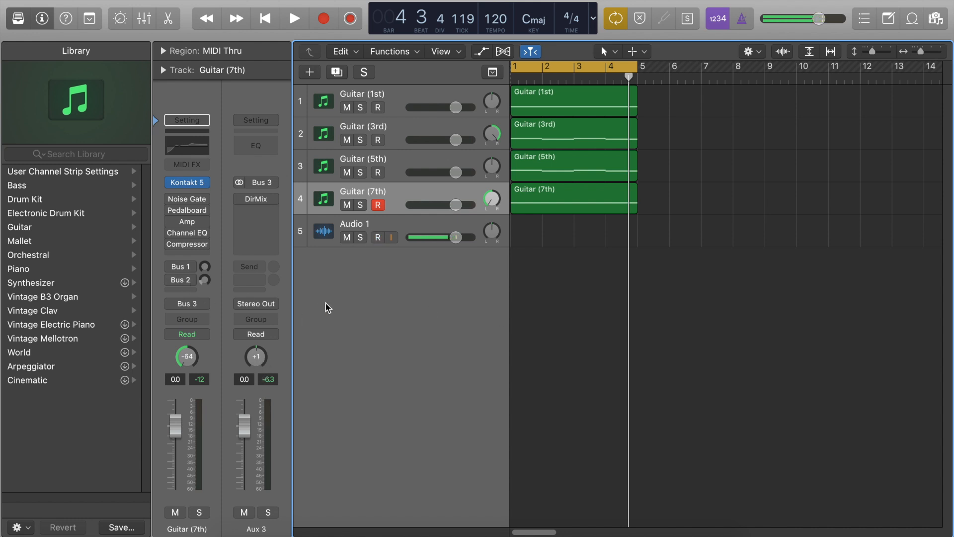
left_click(378, 238)
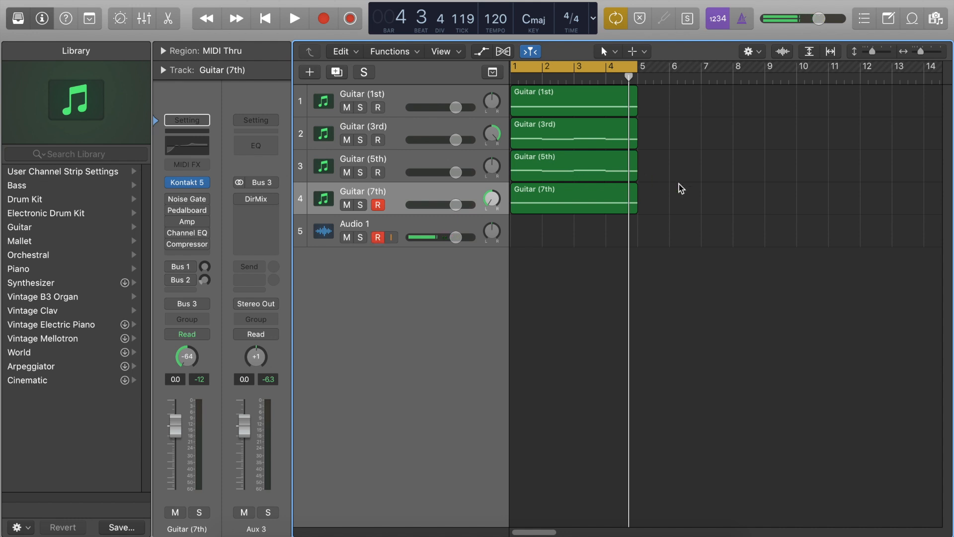
left_click(378, 238)
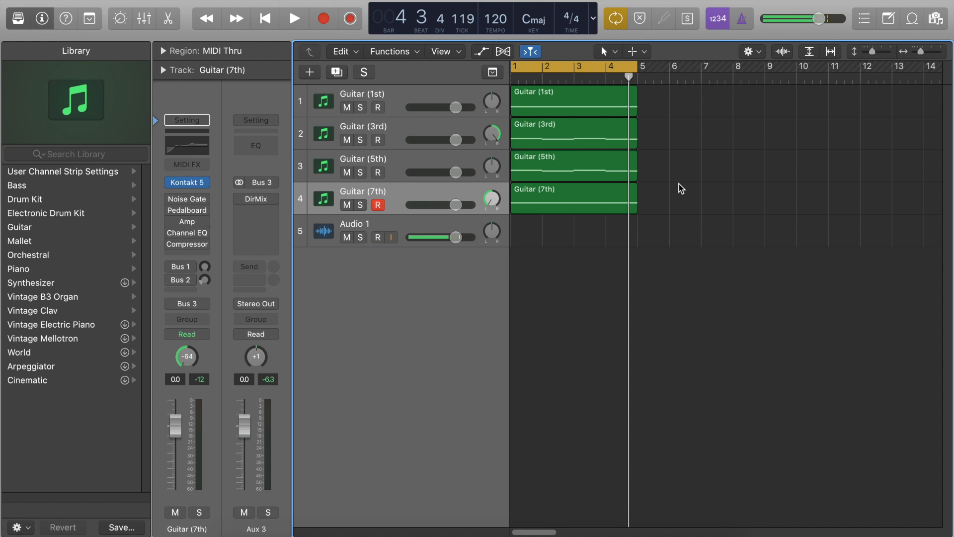
left_click(378, 237)
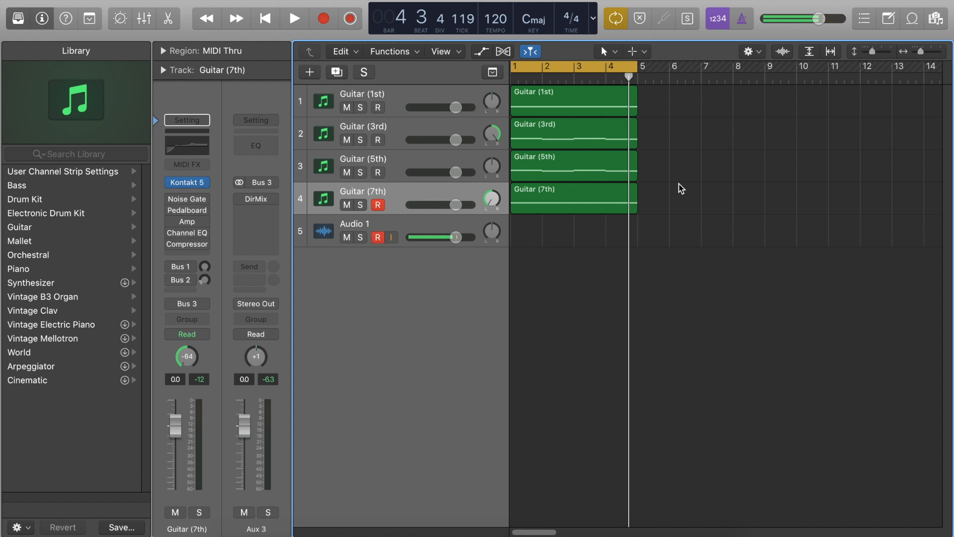
left_click(378, 237)
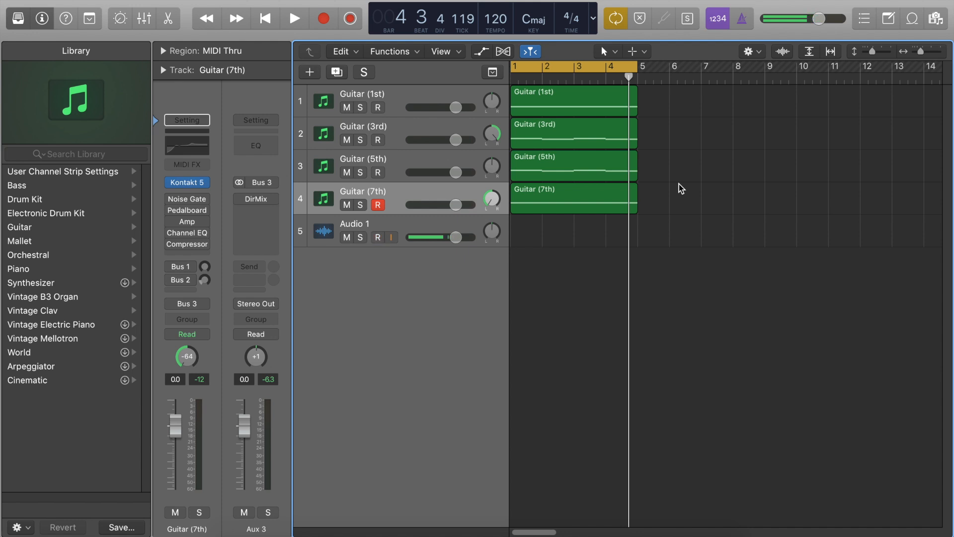
left_click(378, 238)
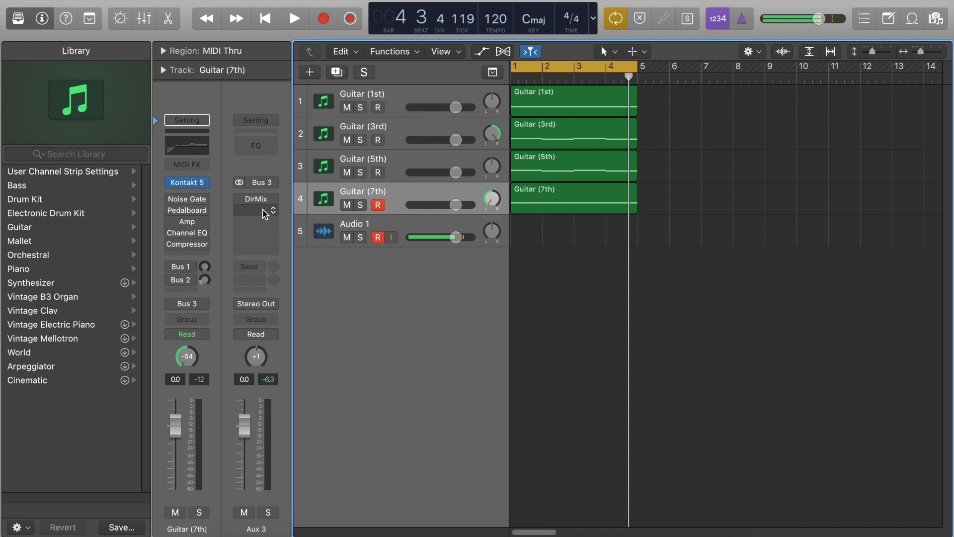
Insert a second stereo Direction Mixer (Imaging) in the empty Aux 3 Audio FX slot
left_click(256, 199)
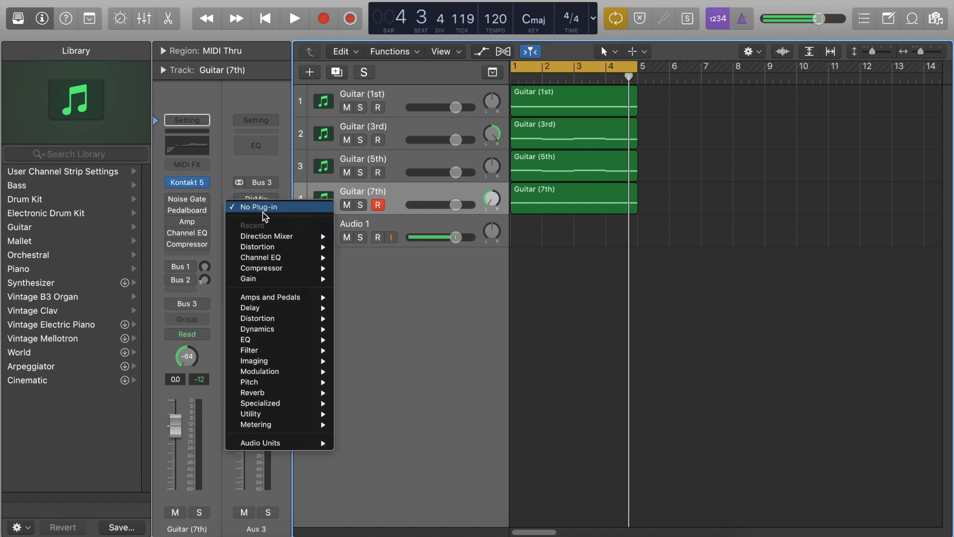
mouse_move(266, 236)
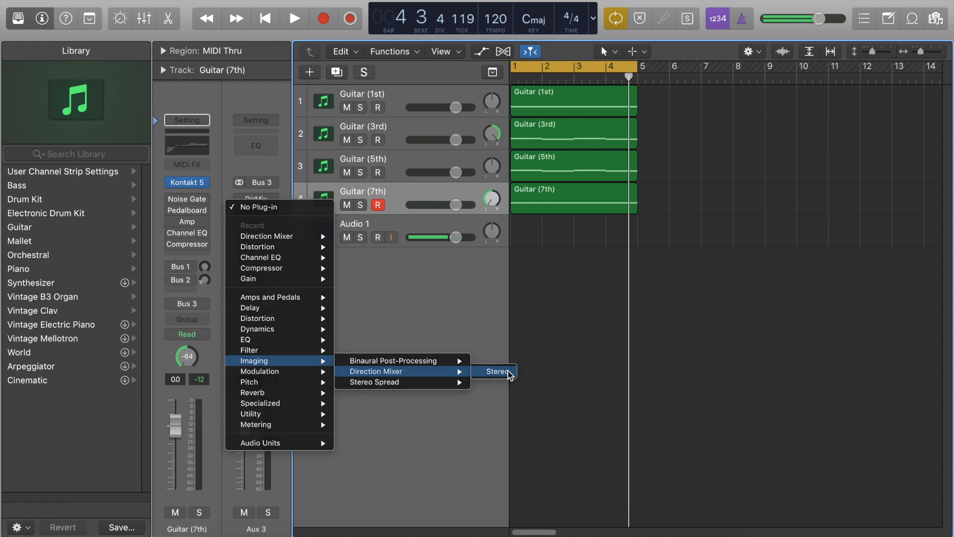
left_click(497, 370)
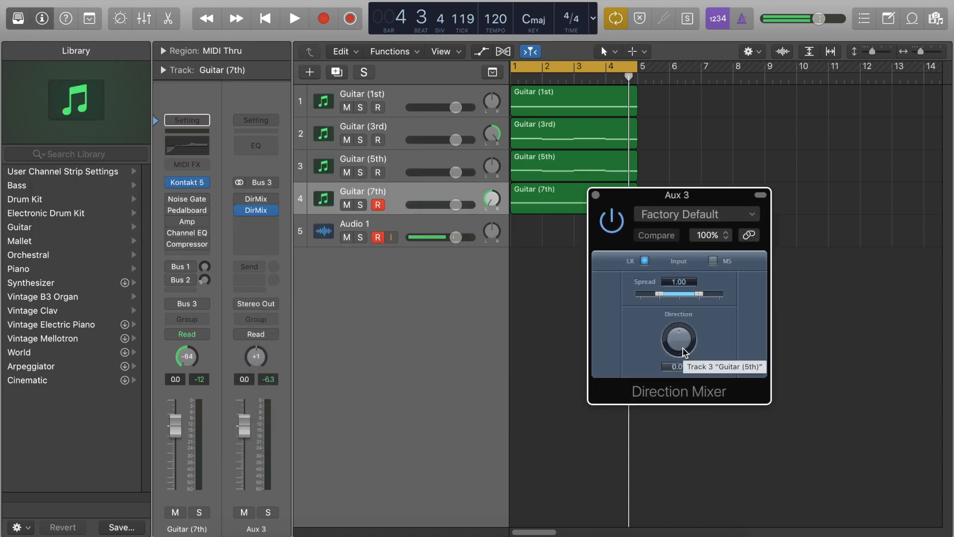
Turn the Aux 3 Direction Mixer's Direction knob to +4.5° and close its window
left_click(294, 18)
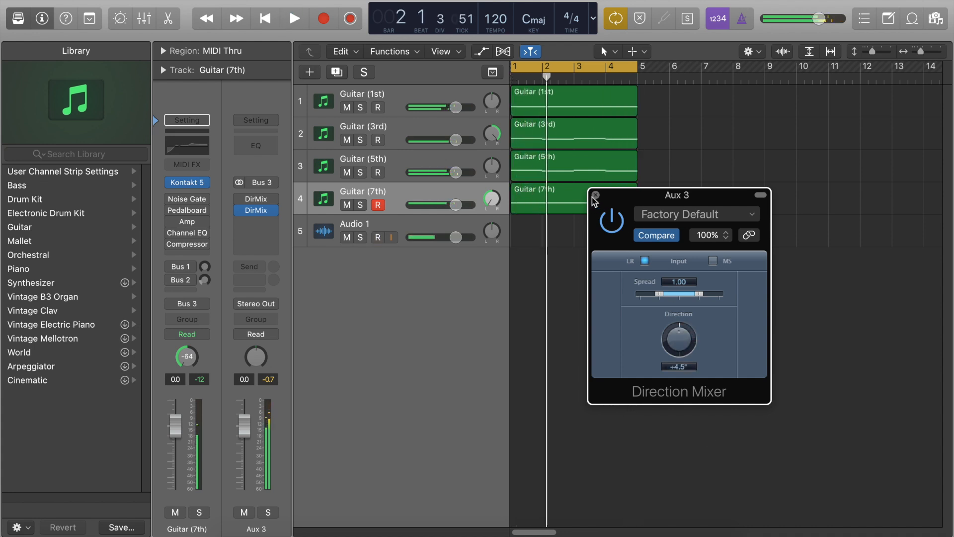
left_click(595, 196)
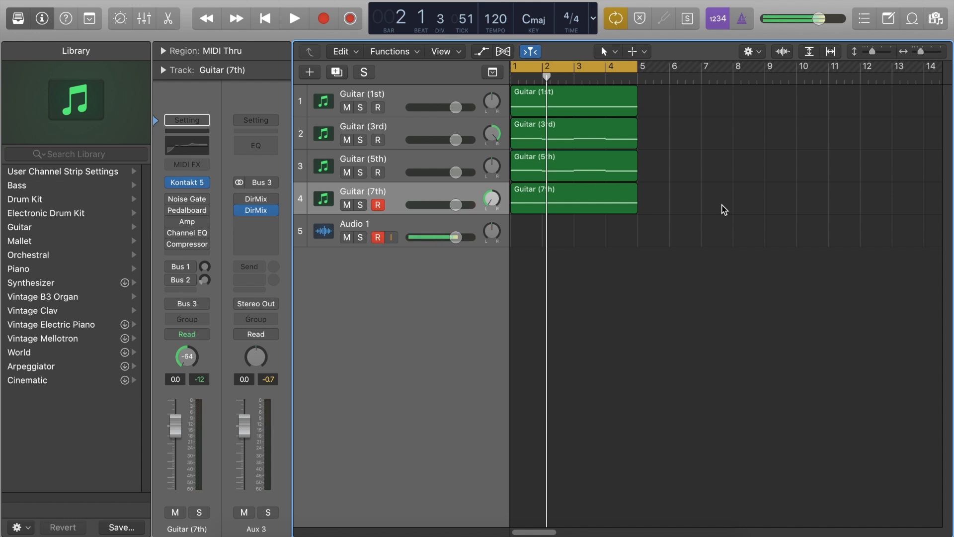
left_click(378, 237)
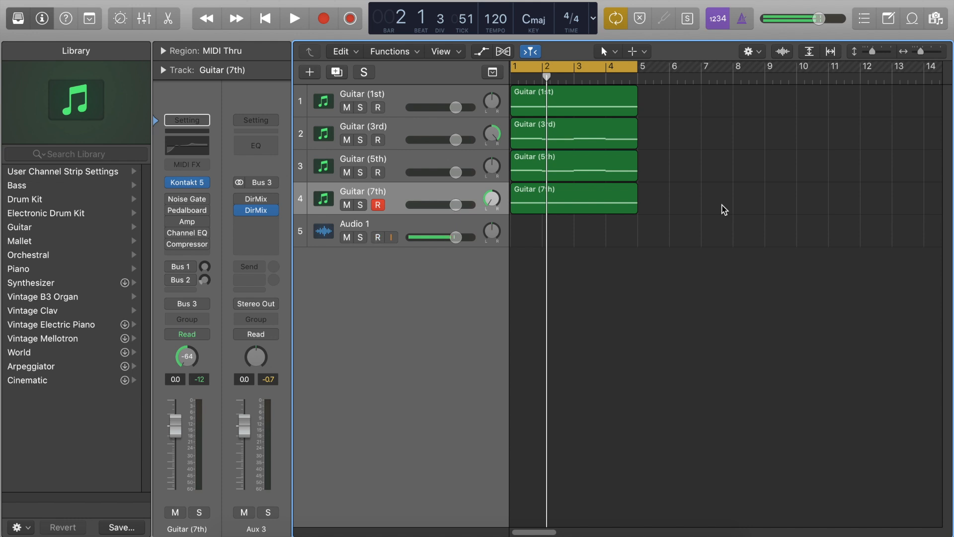
left_click(378, 237)
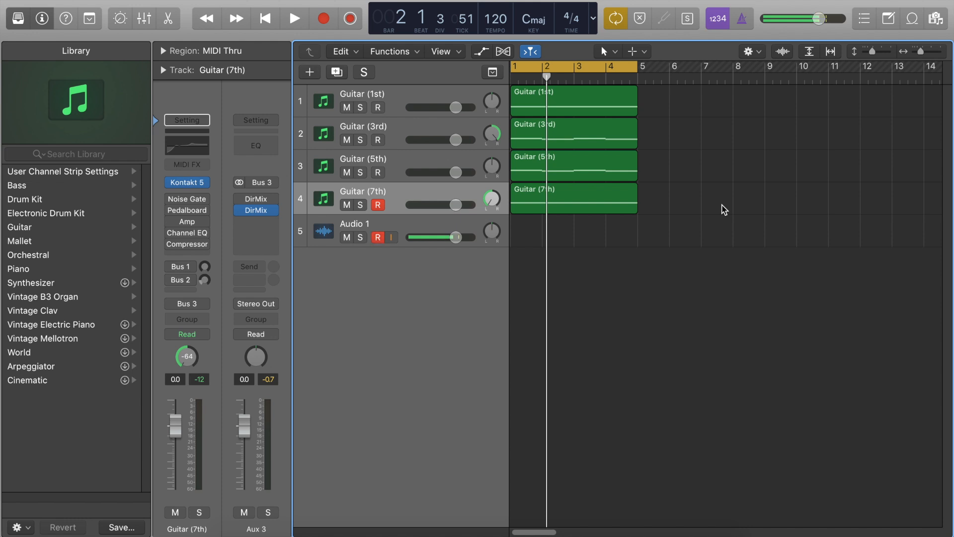
left_click(377, 238)
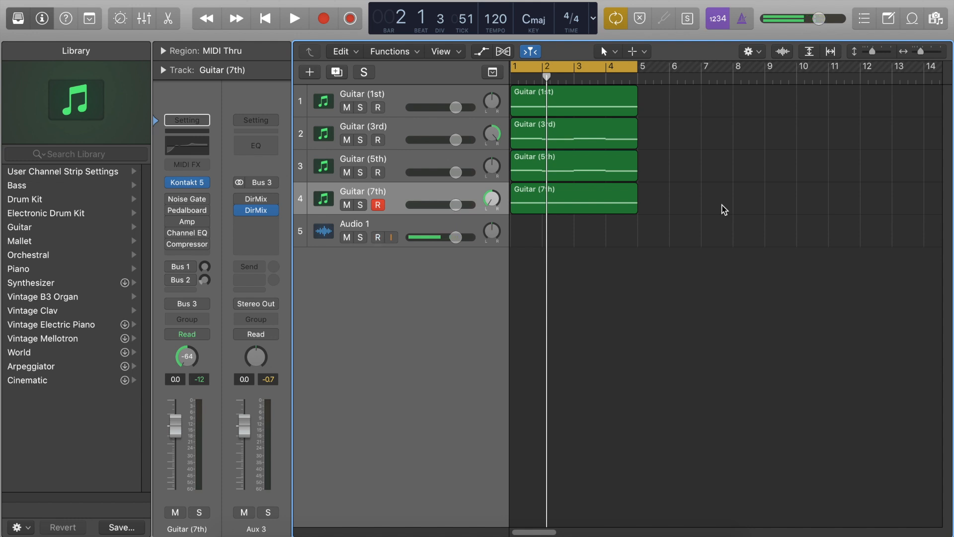
left_click(377, 238)
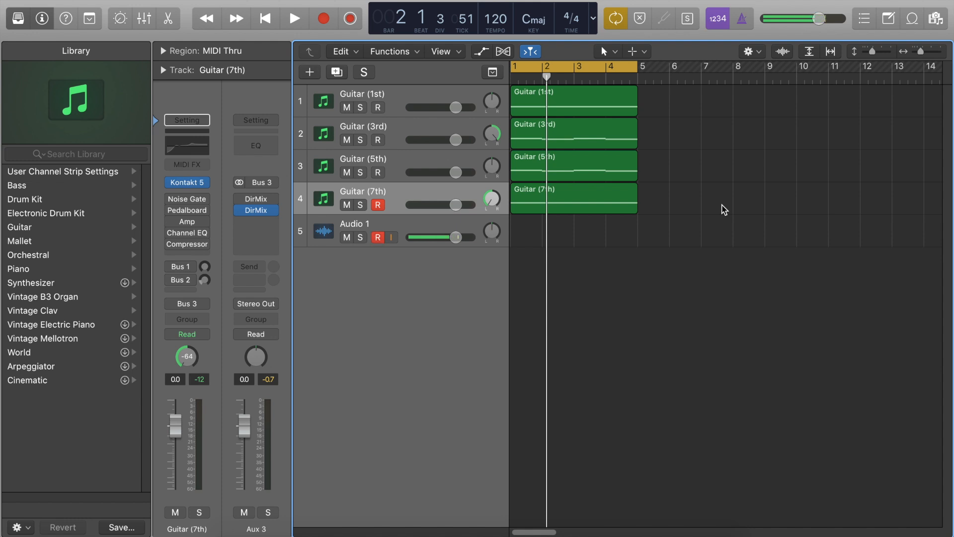